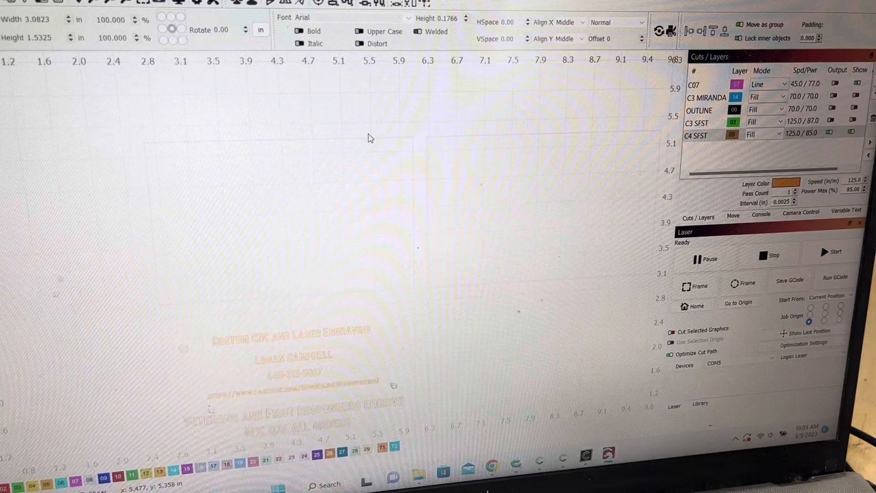
{"action": "mouse_move", "coordinate": [279, 154]}
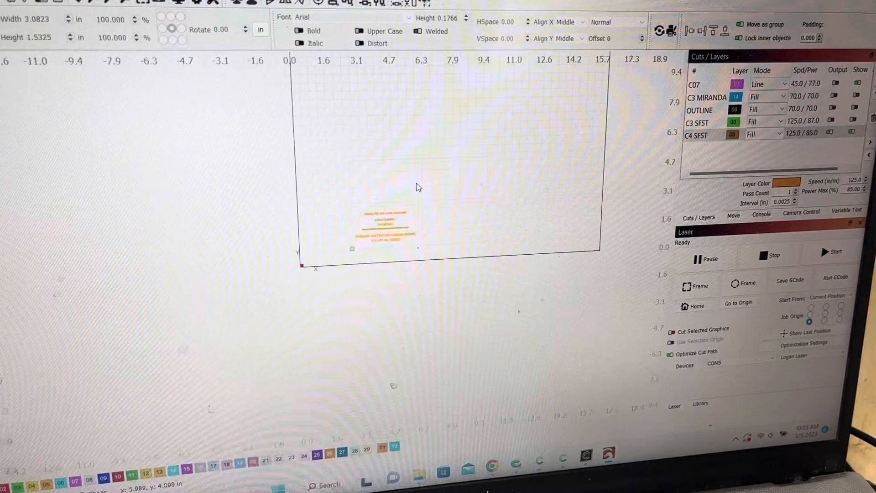
Step: Zoom into the card layout to show the green Downrange Woodworking logos over the orange text
{"action": "scroll", "scroll_direction": "up", "scroll_amount": 3}
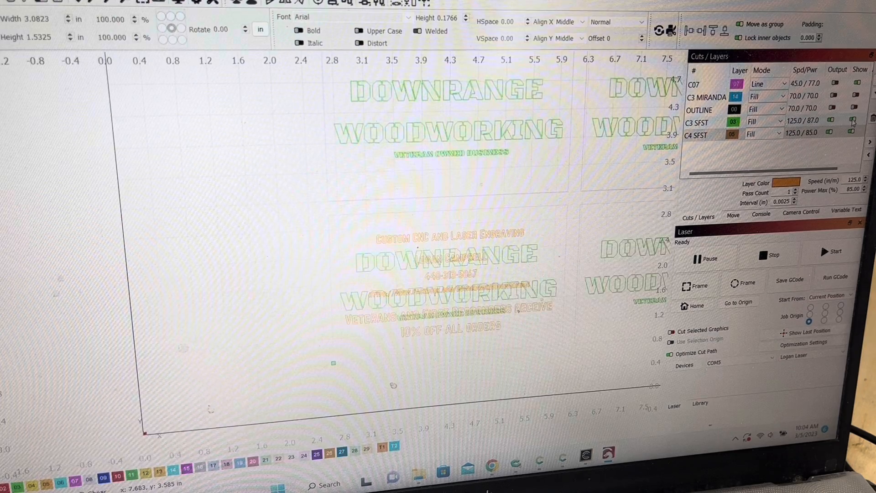
Step: Hide the green C3 SFST layer and confirm C4 SFST fill settings (125 speed, 85% power)
{"action": "left_click", "coordinate": [832, 120]}
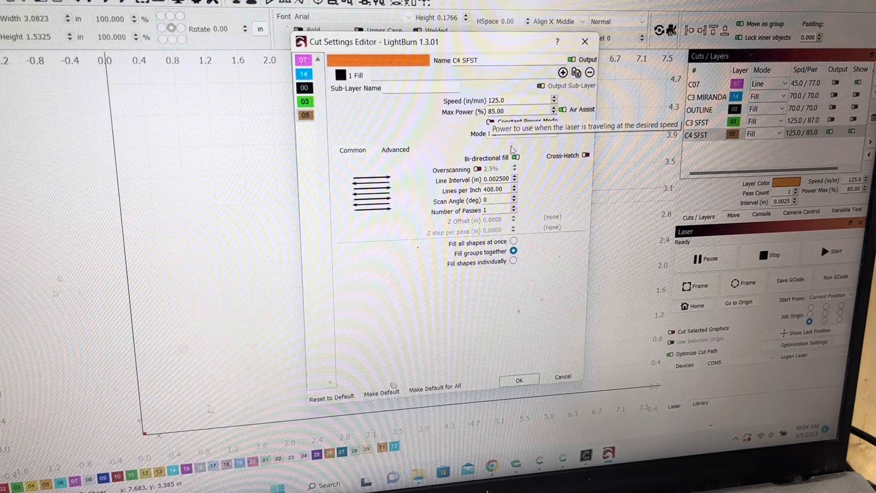
{"action": "mouse_move", "coordinate": [515, 157]}
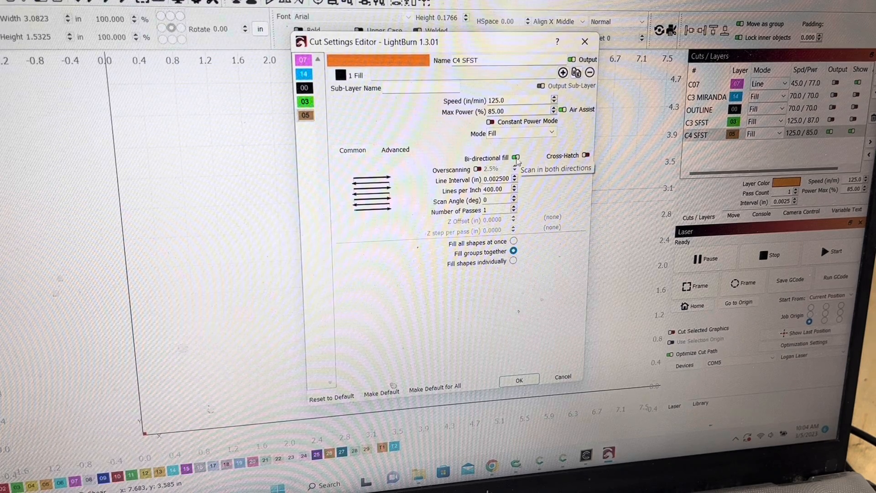
{"action": "mouse_move", "coordinate": [483, 212]}
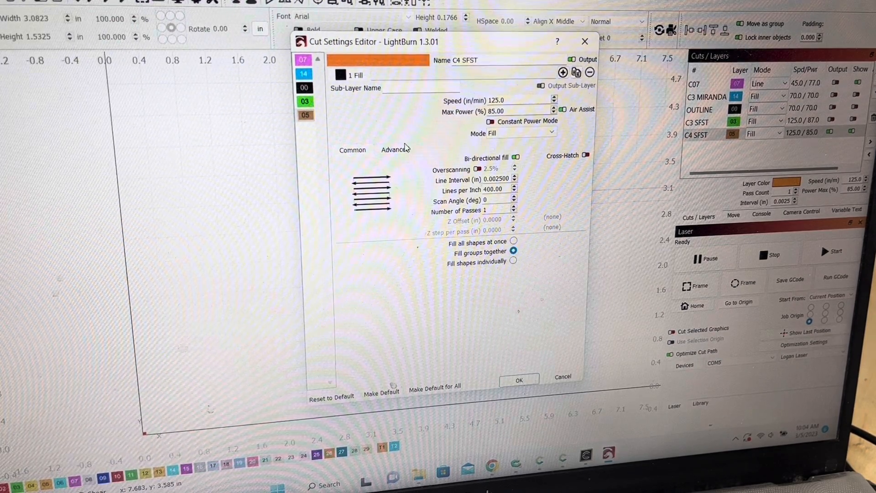
{"action": "left_click", "coordinate": [394, 149]}
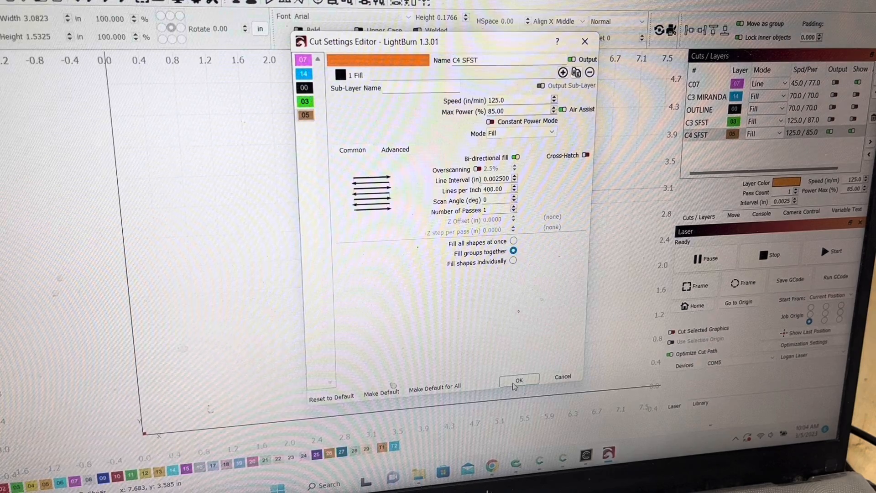
{"action": "left_click", "coordinate": [518, 381]}
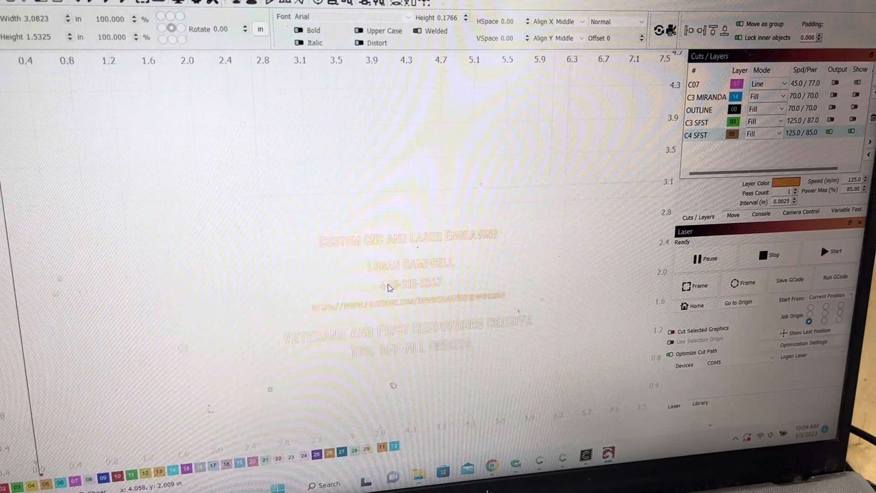